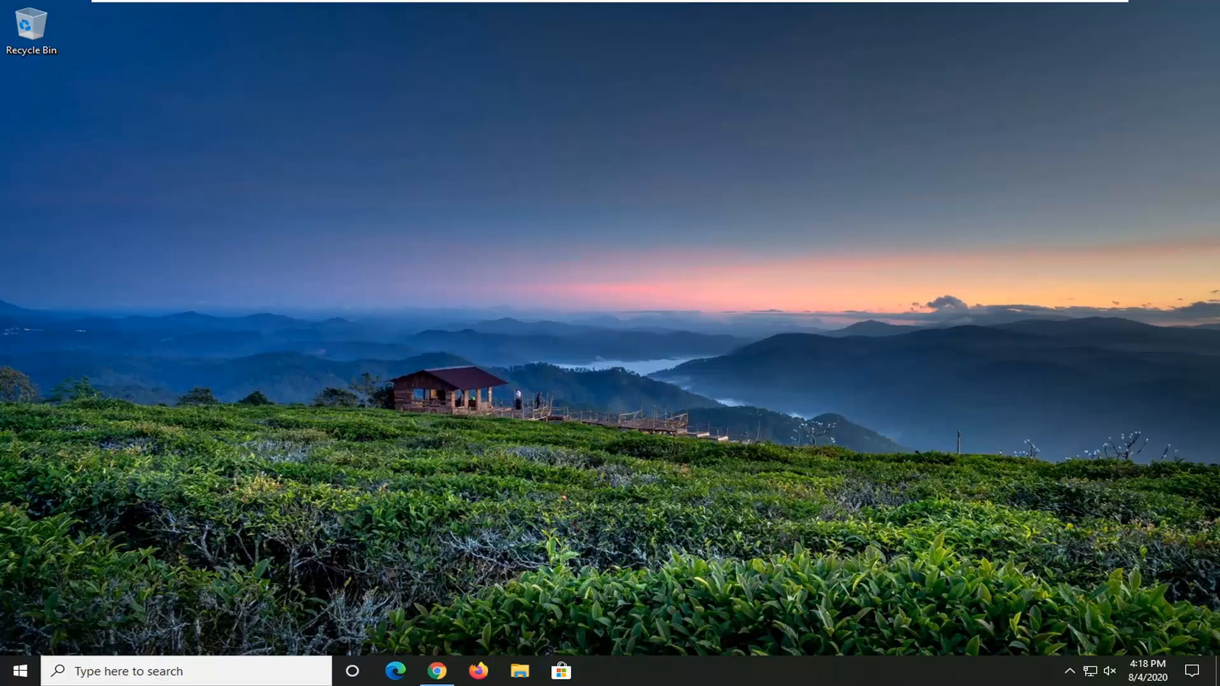
mouse_move(632, 392)
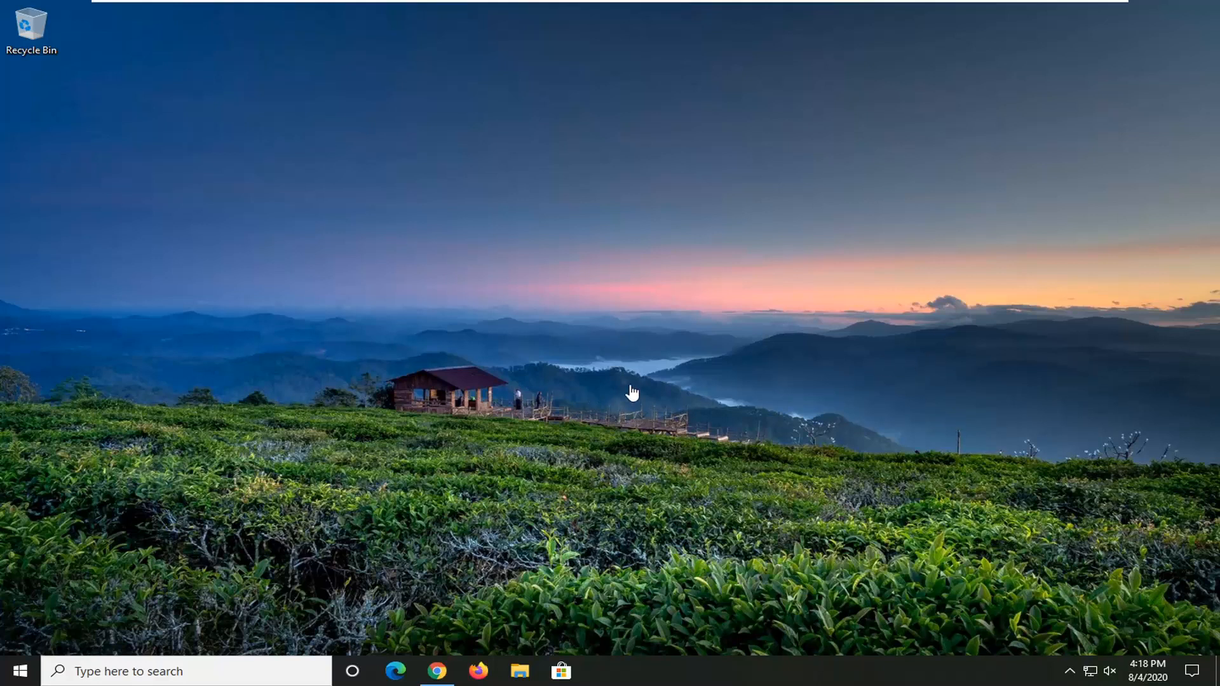
mouse_move(575, 429)
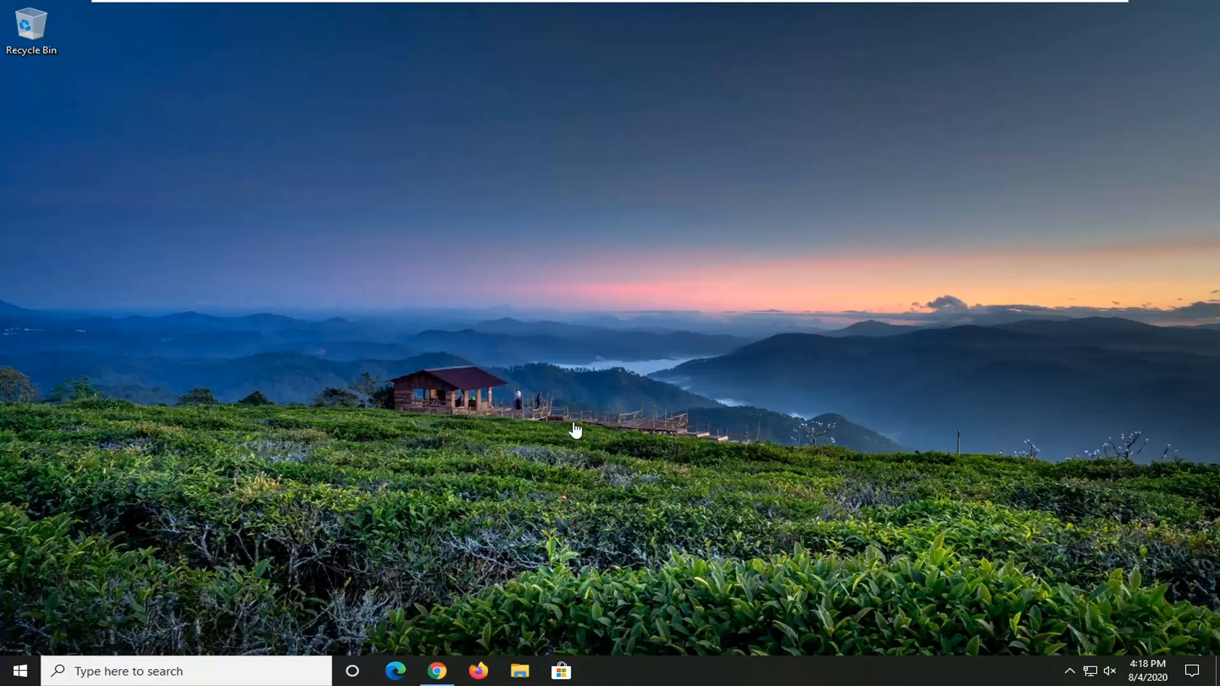
mouse_move(595, 417)
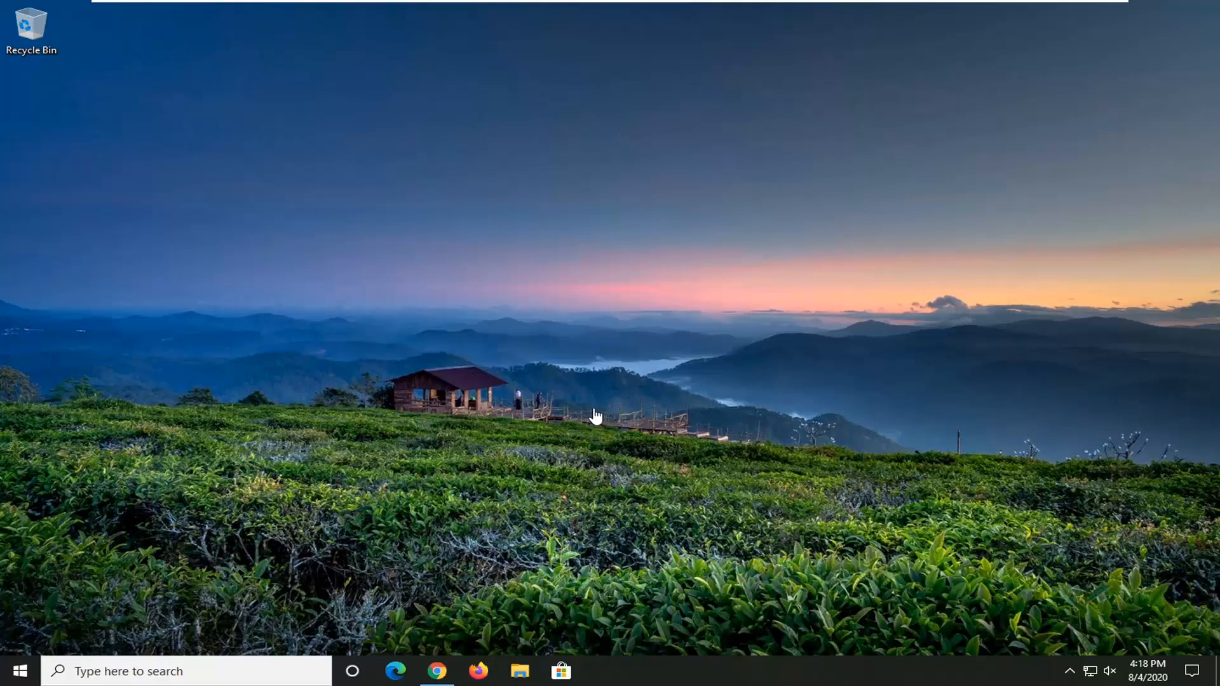
mouse_move(697, 297)
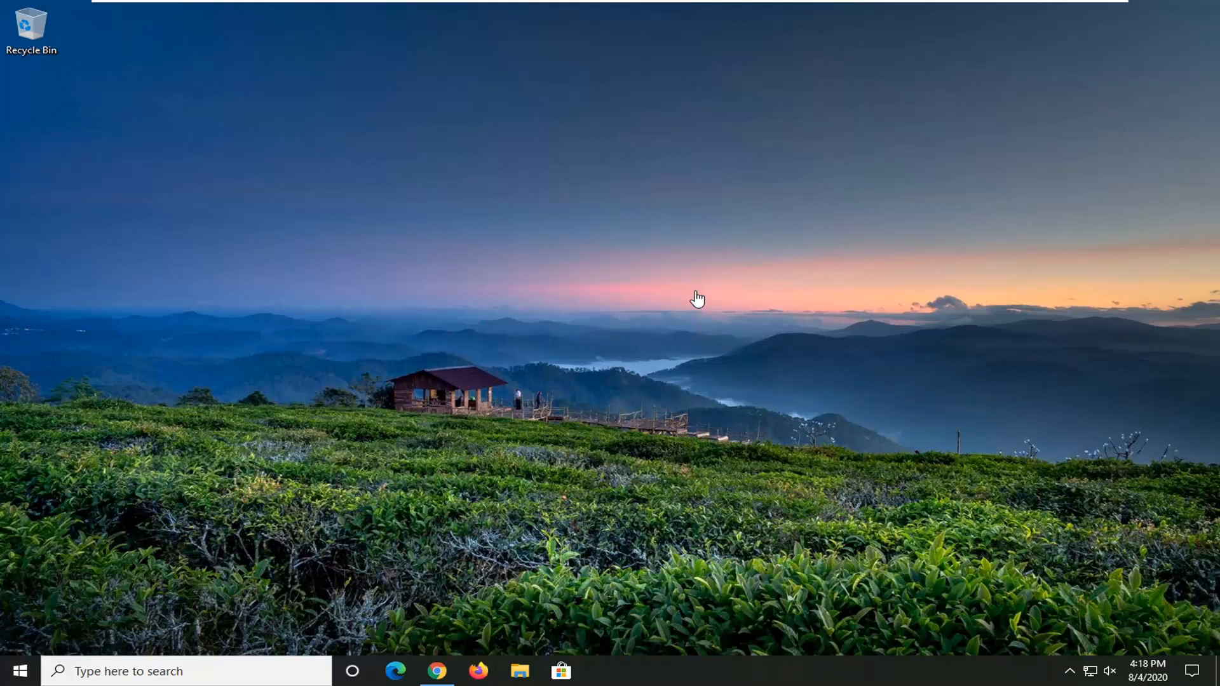
mouse_move(691, 325)
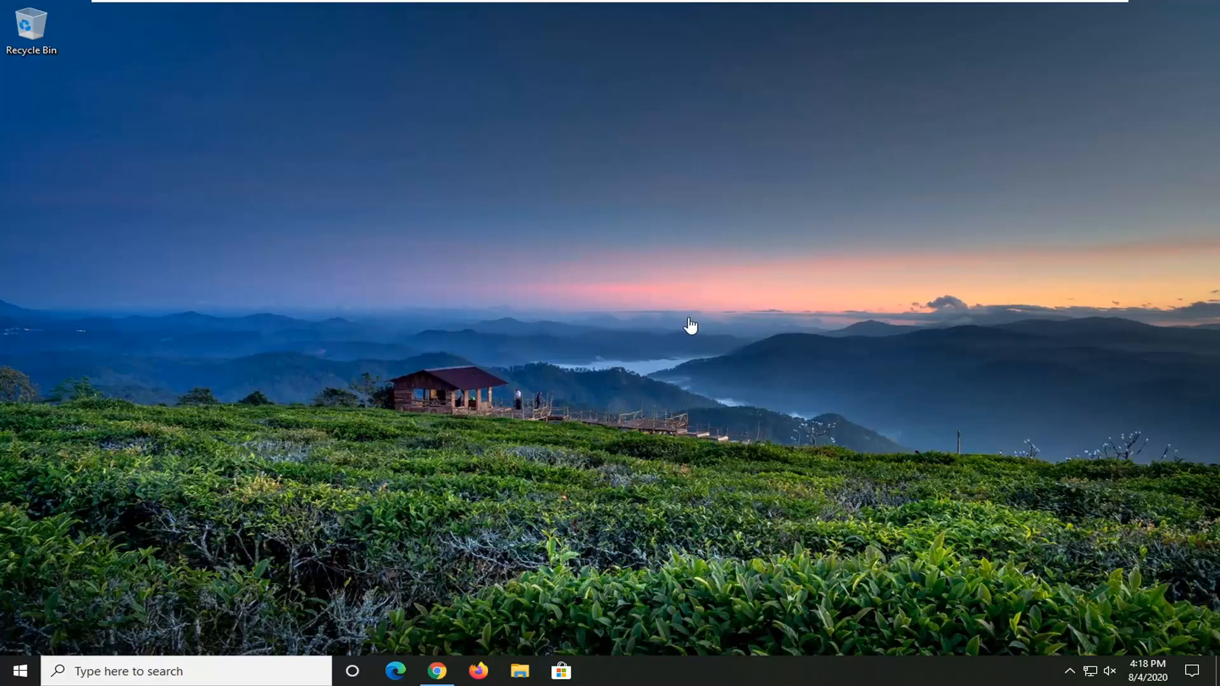
mouse_move(604, 342)
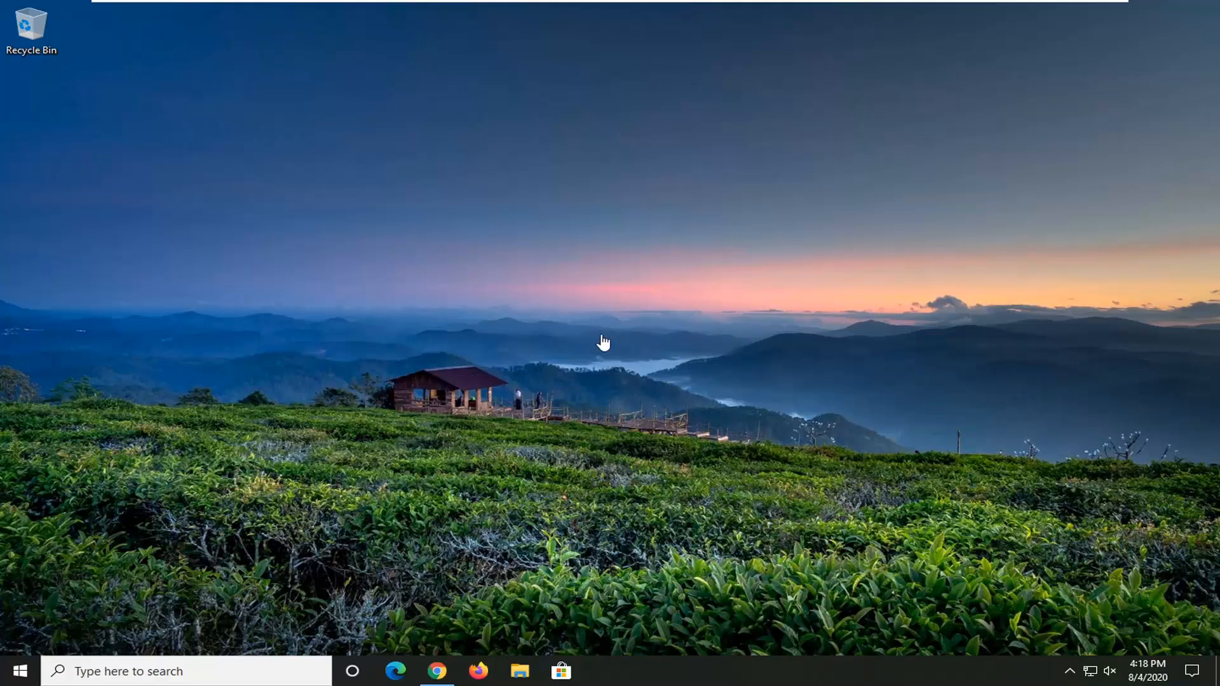
mouse_move(618, 337)
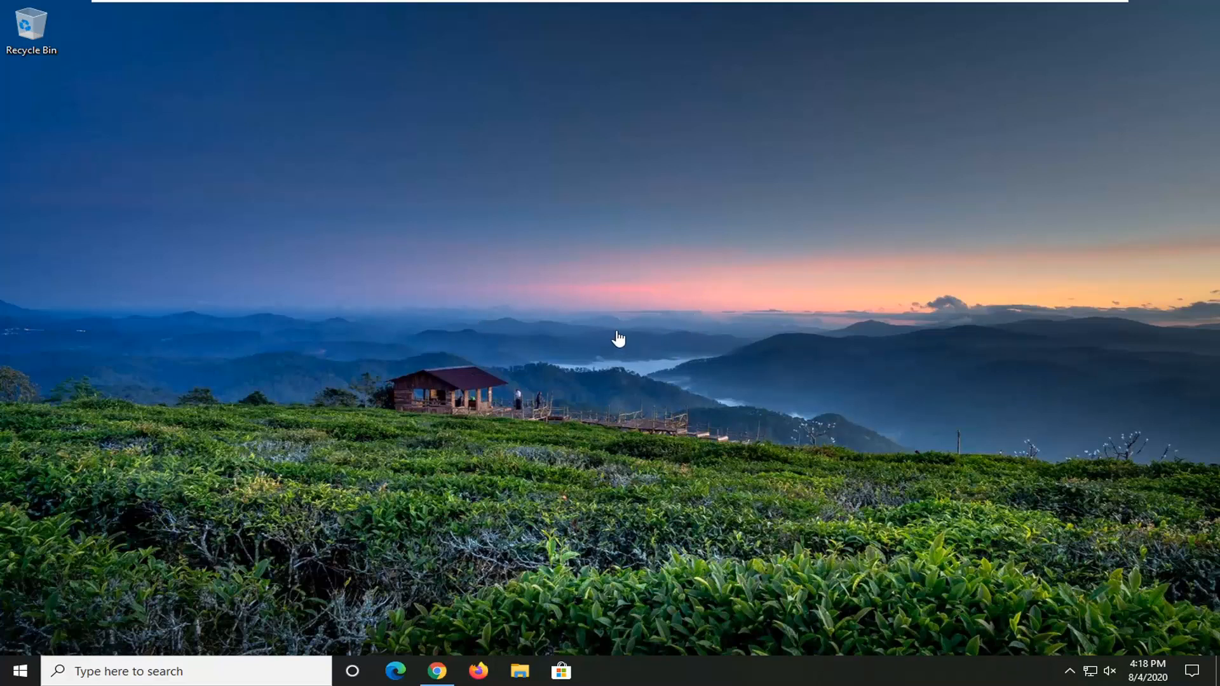
mouse_move(630, 328)
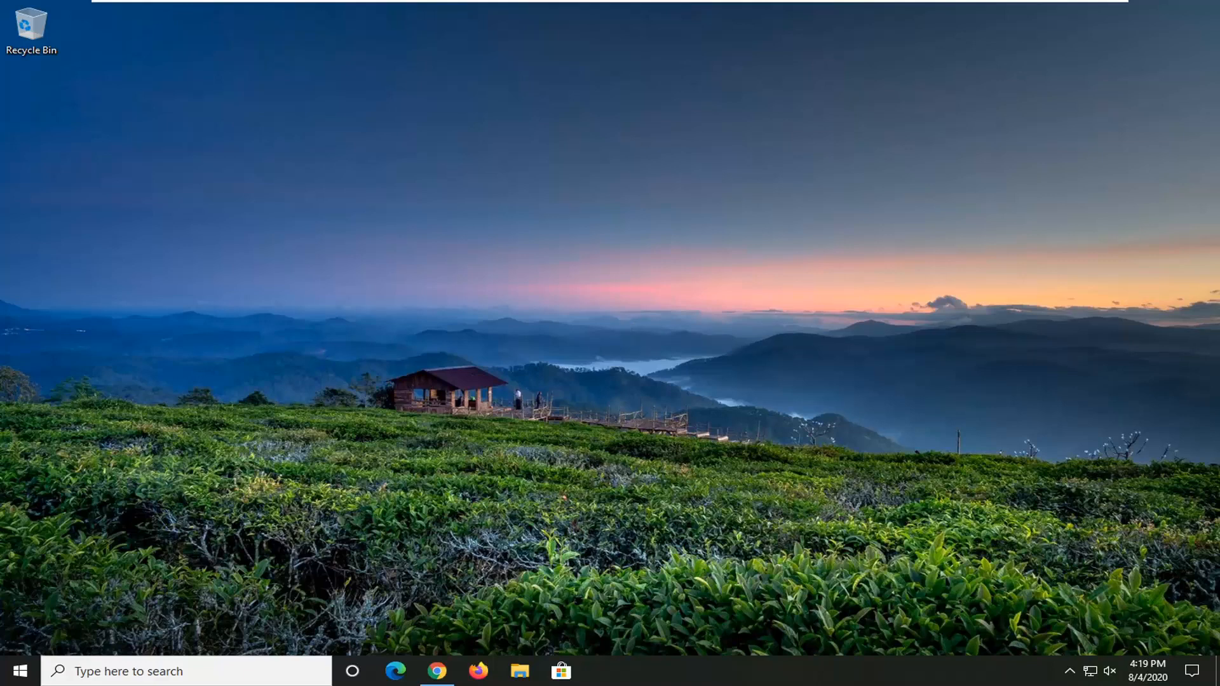
Step: Search the Start menu for 'control panel' to launch Control Panel
click(16, 671)
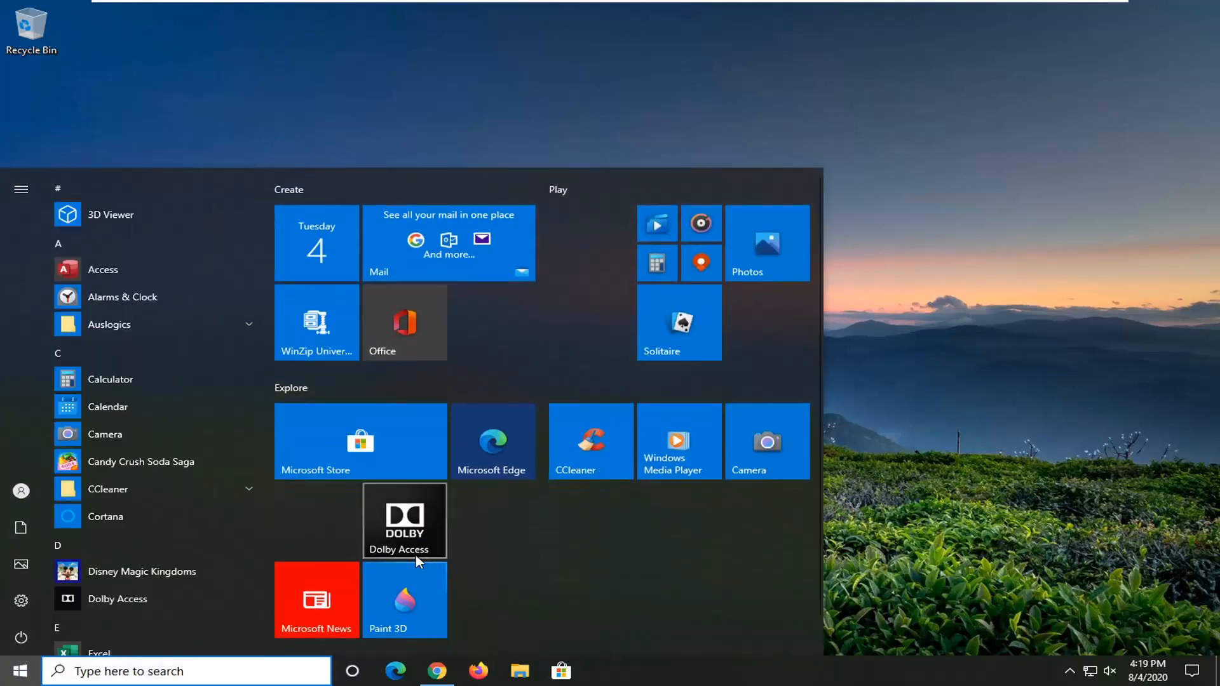
text(control panel)
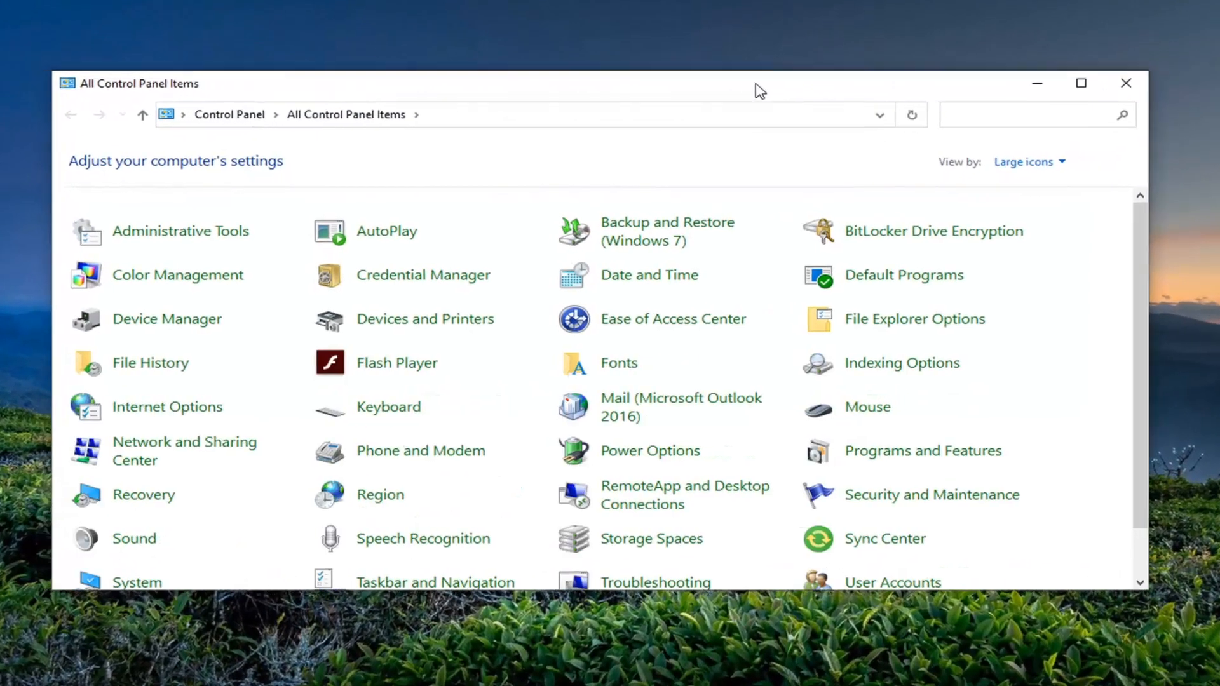
Step: Go to Power Options from the All Control Panel Items view
click(1025, 161)
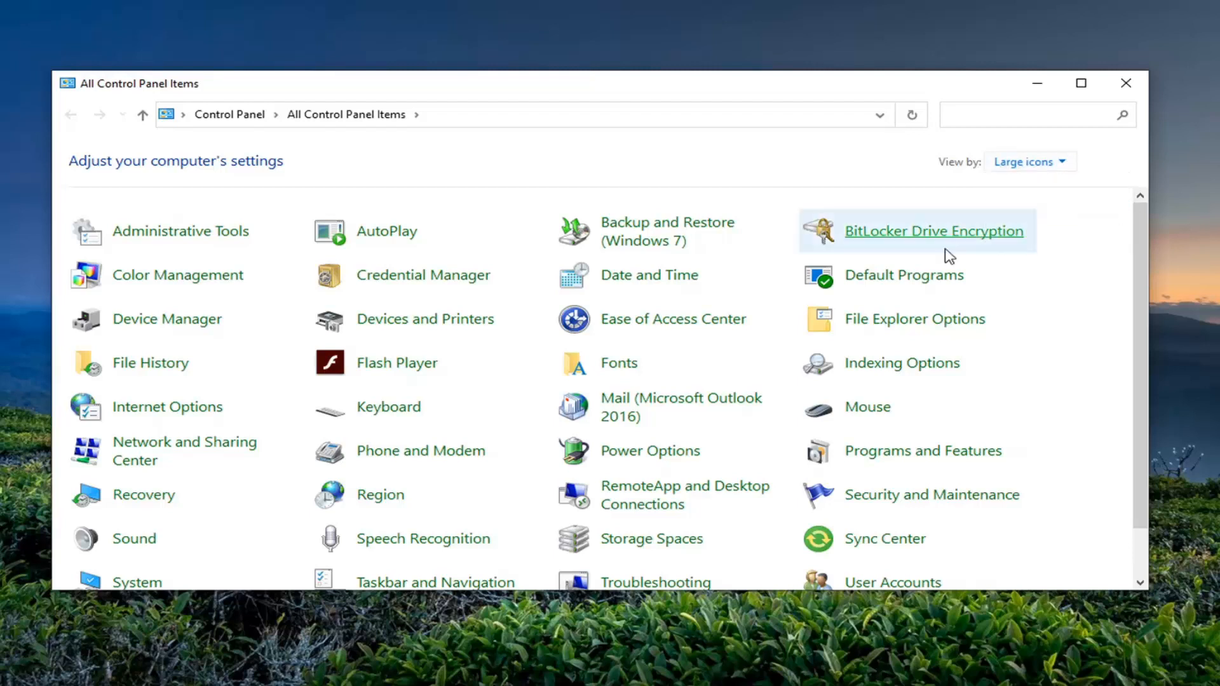
mouse_move(650, 450)
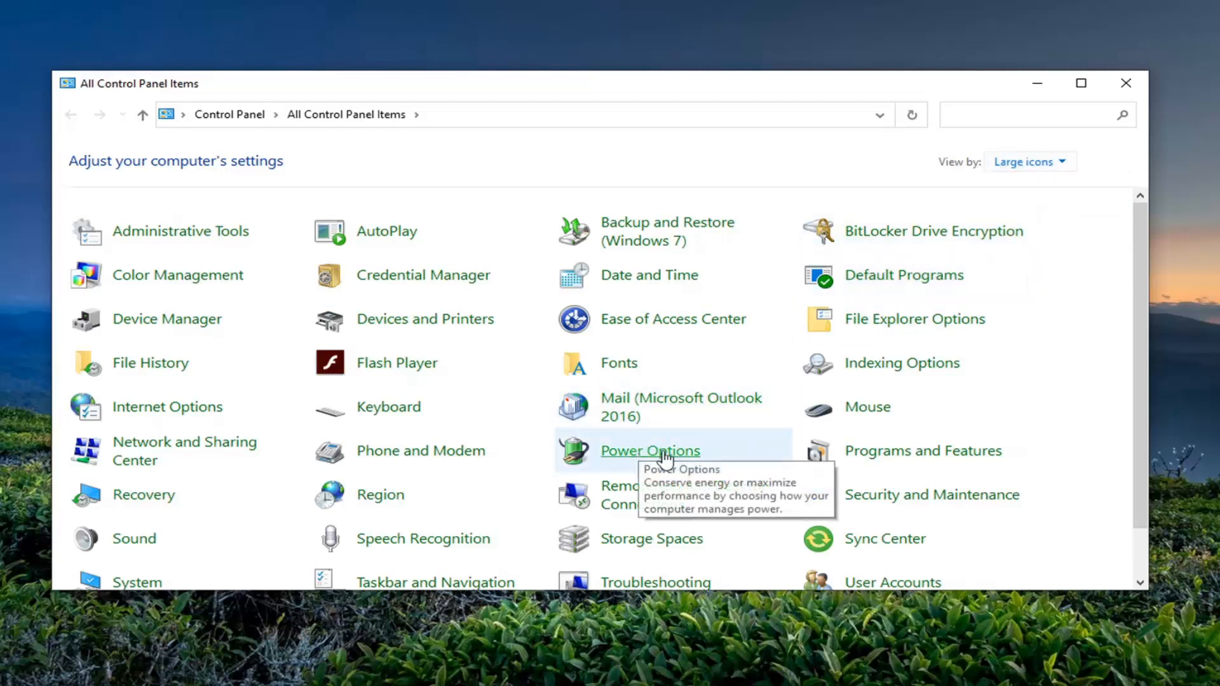
click(649, 450)
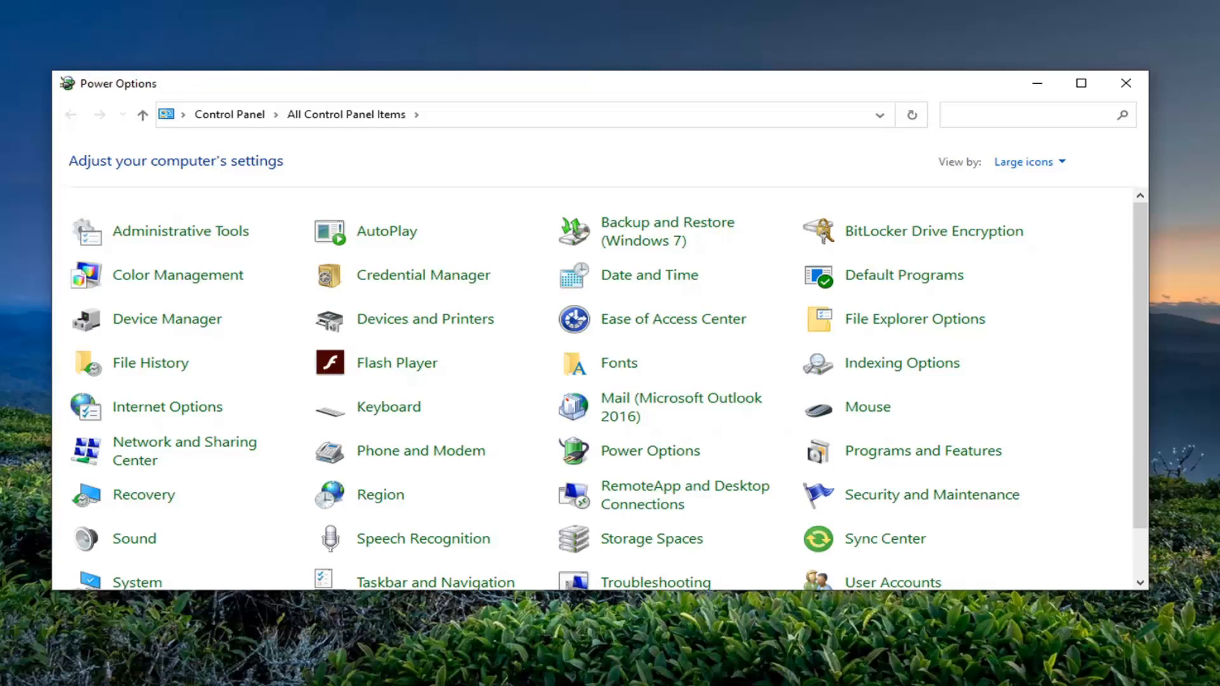
Step: Reach the High performance plan's advanced power settings via Change plan settings
click(649, 450)
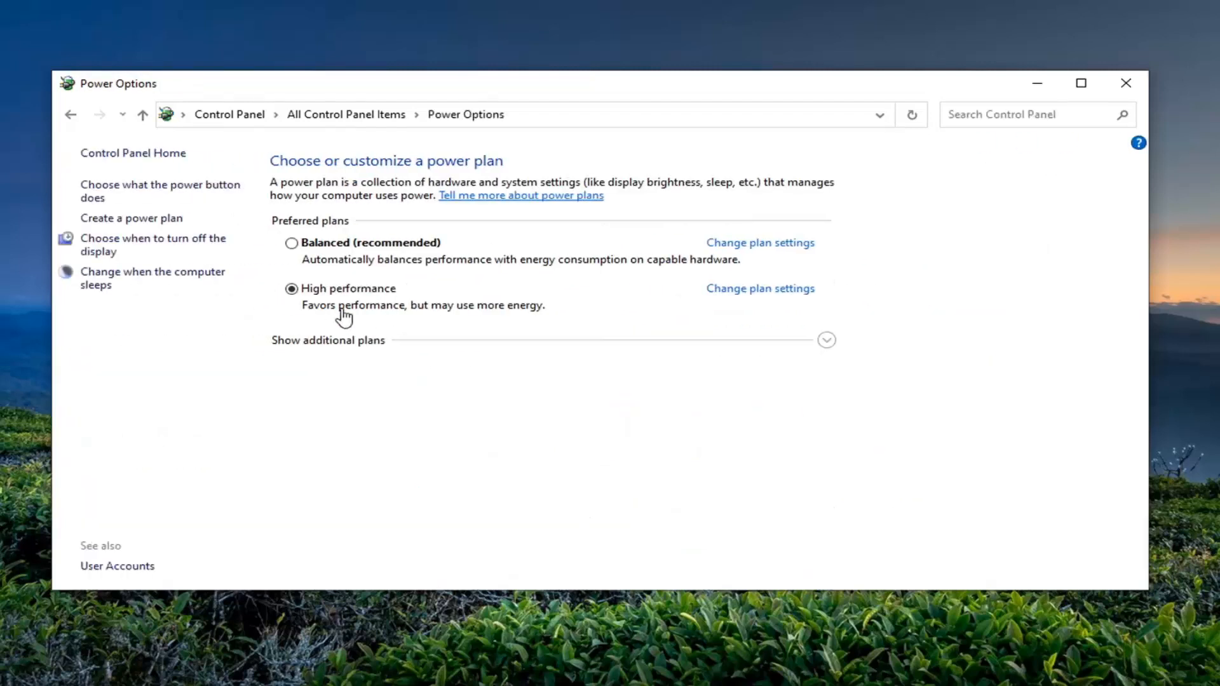
mouse_move(753, 301)
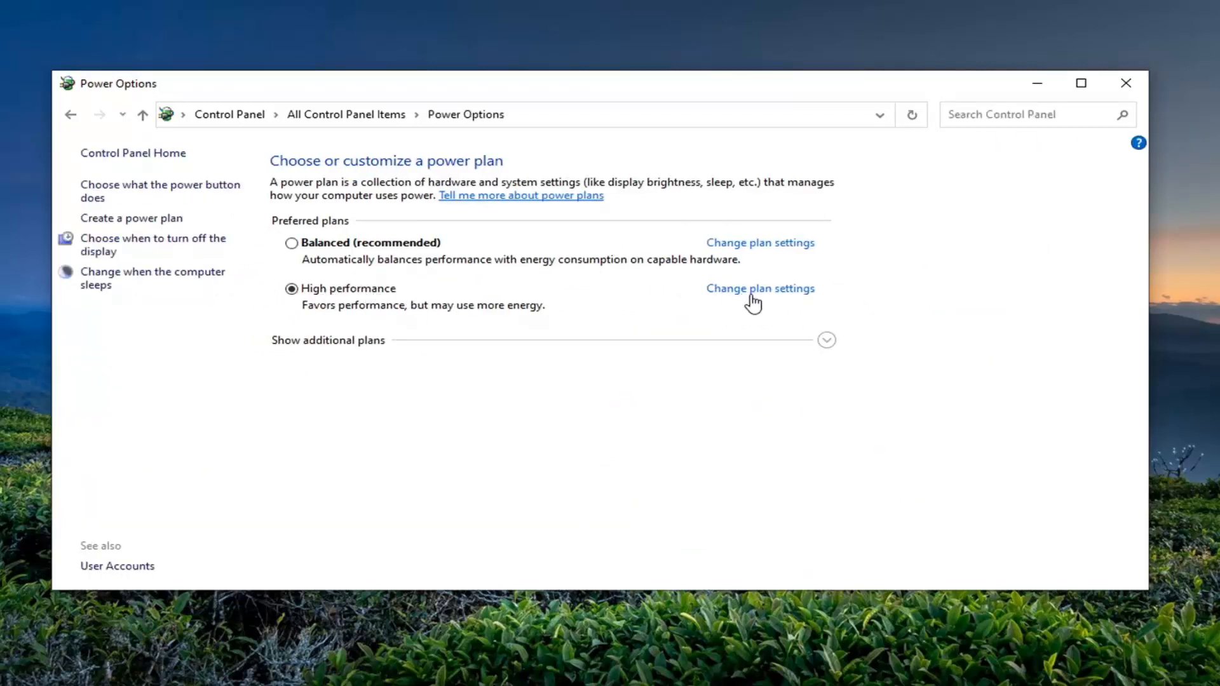
mouse_move(760, 288)
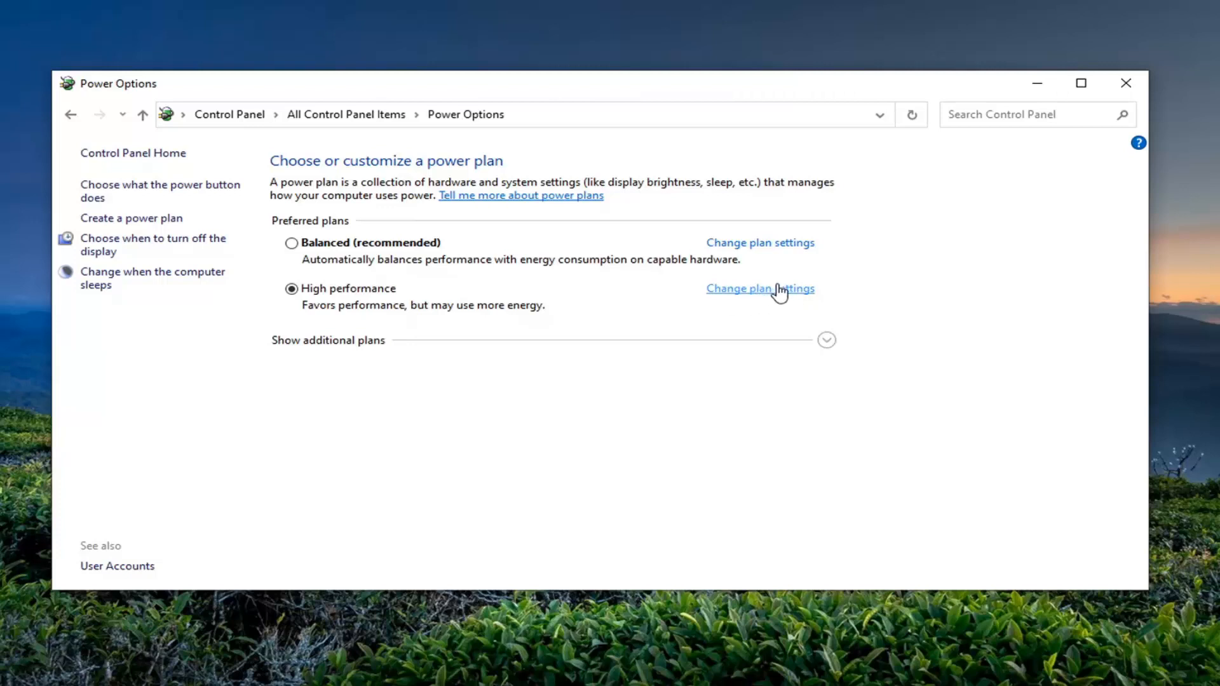
click(760, 288)
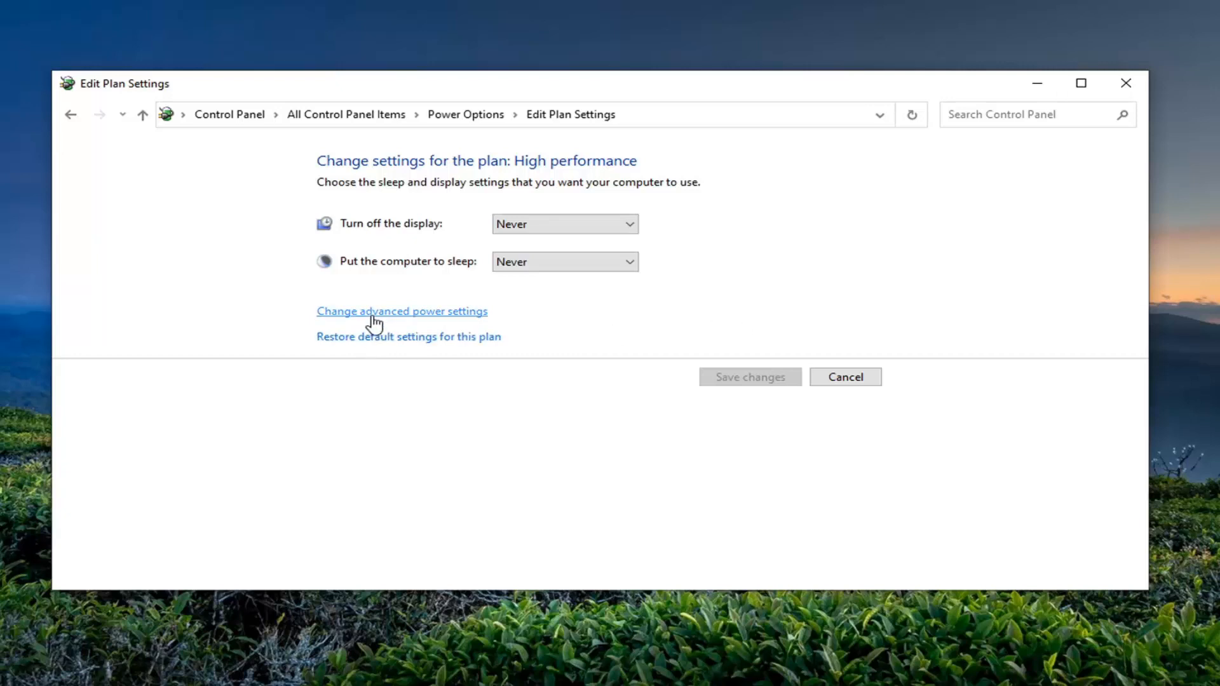
click(401, 310)
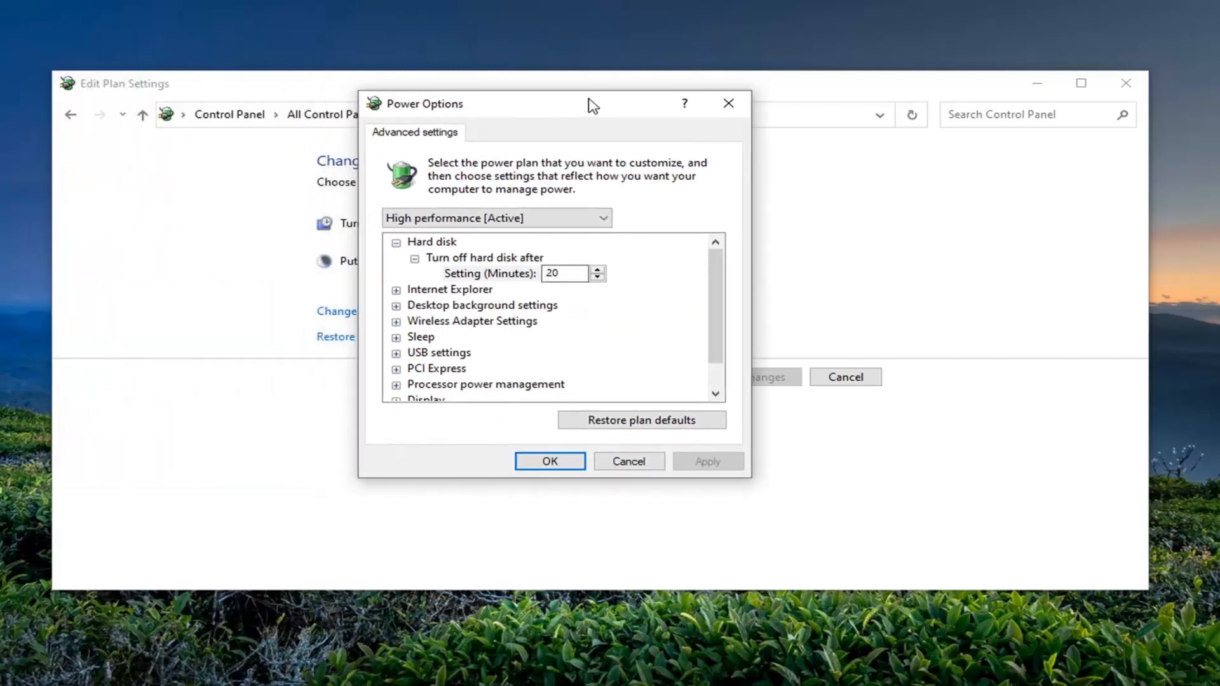
Step: Raise 'Turn off hard disk after' from 20 to 21 minutes
click(597, 268)
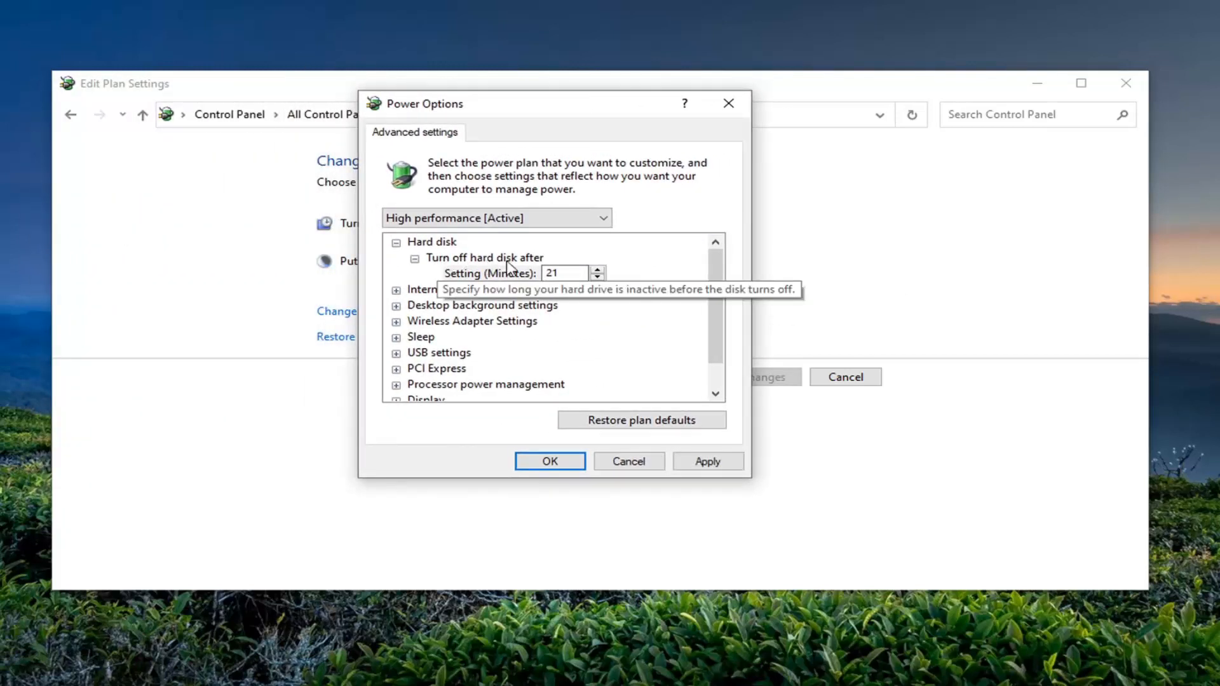
mouse_move(612, 278)
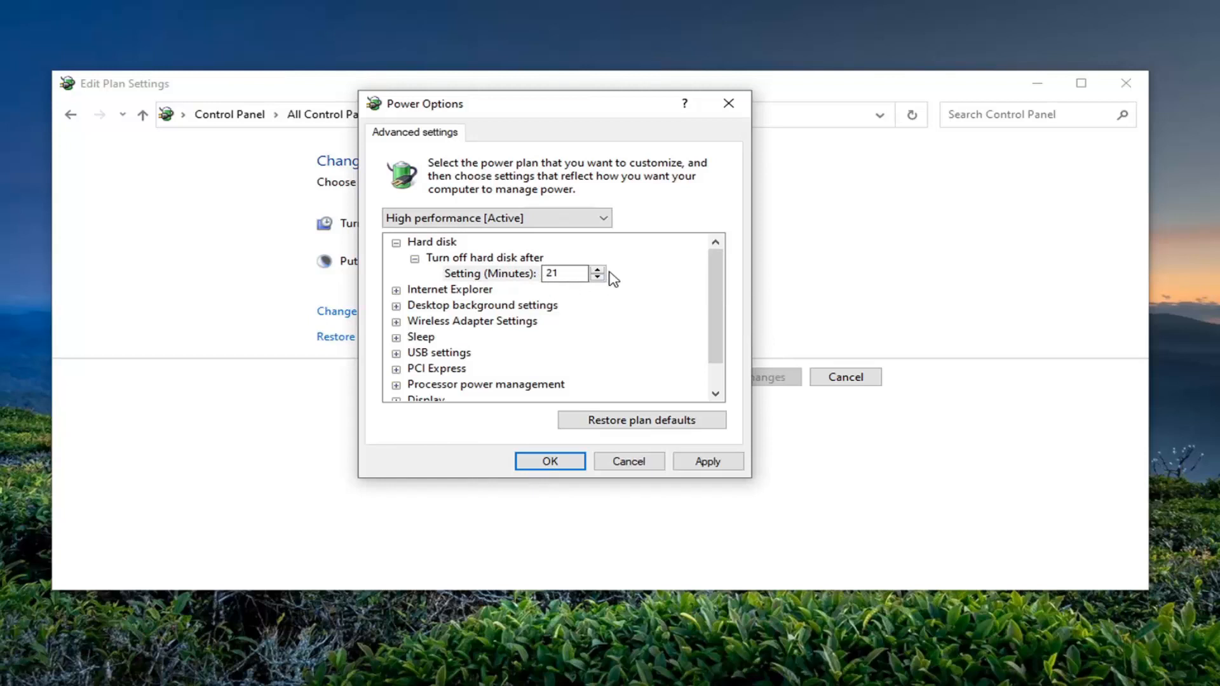
mouse_move(653, 318)
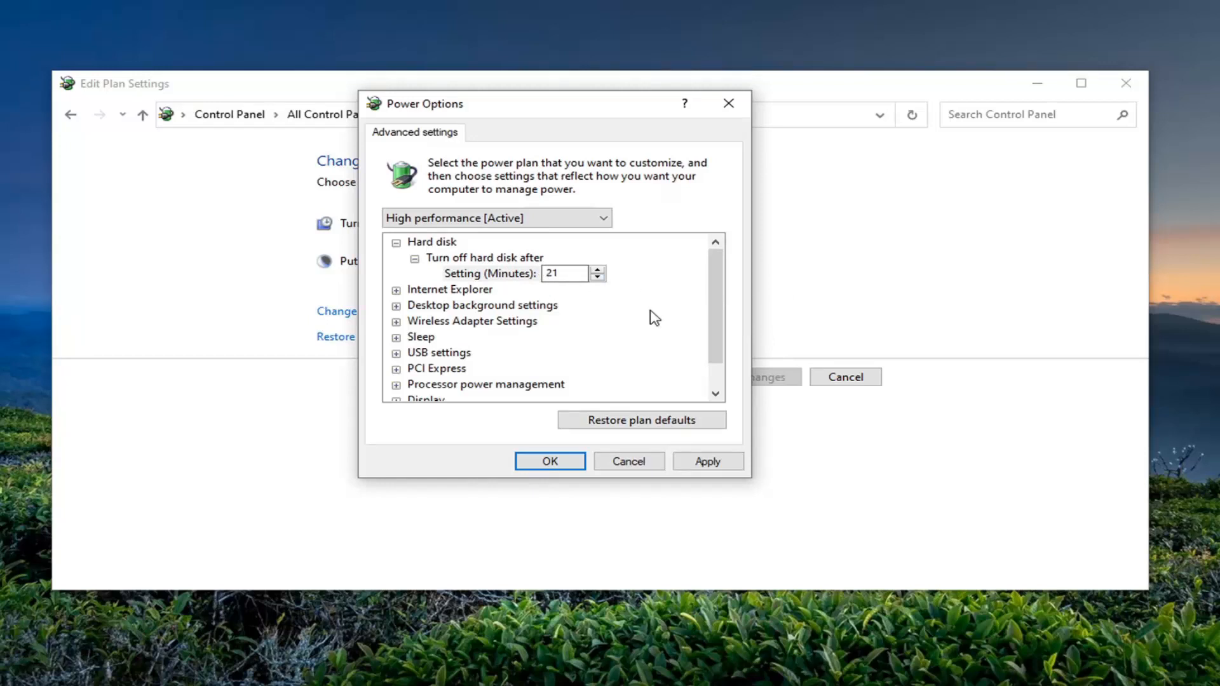
mouse_move(612, 282)
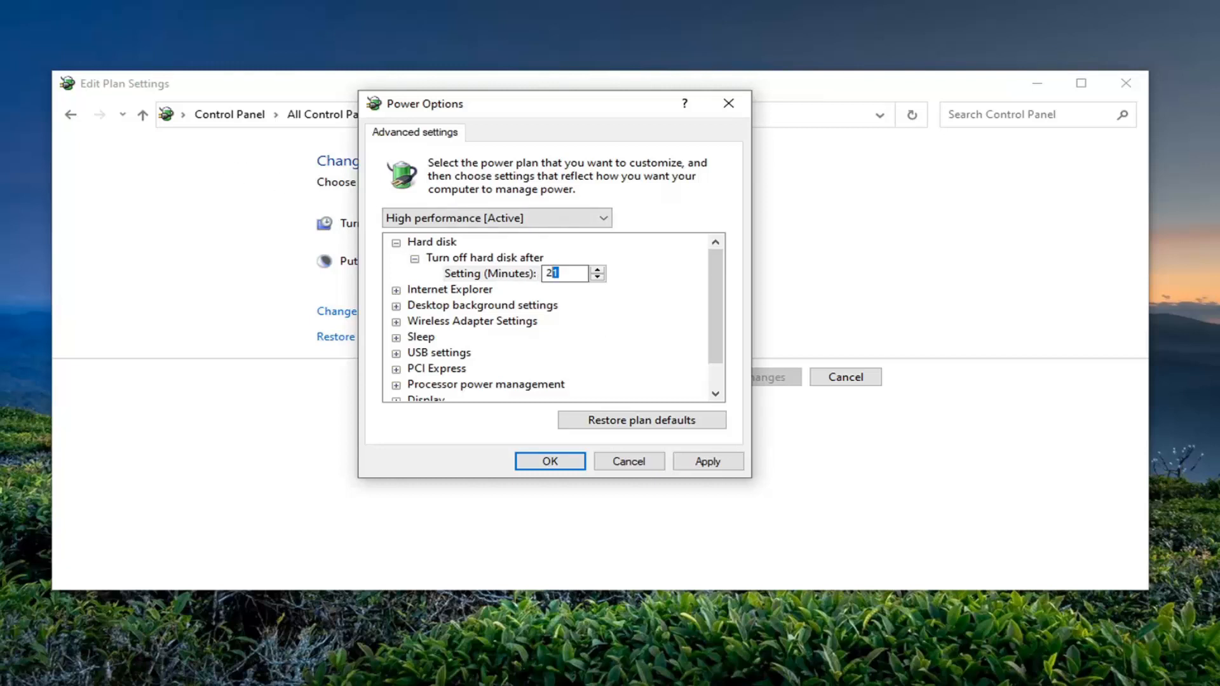
mouse_move(568, 262)
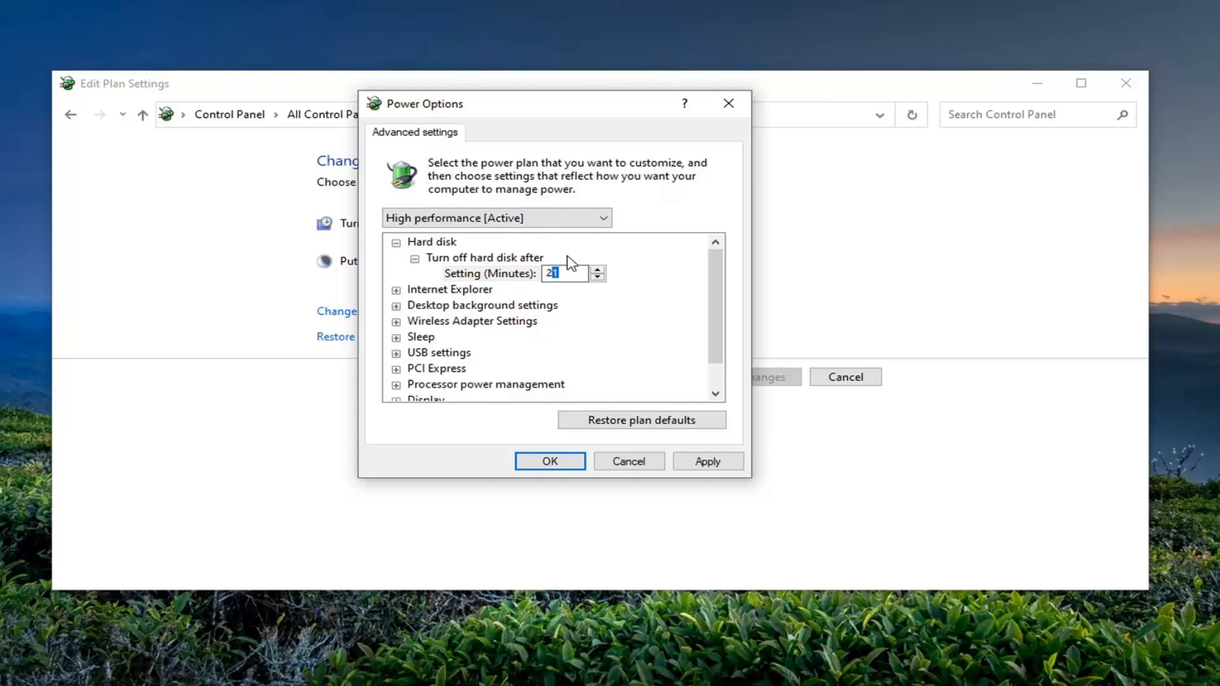
mouse_move(588, 269)
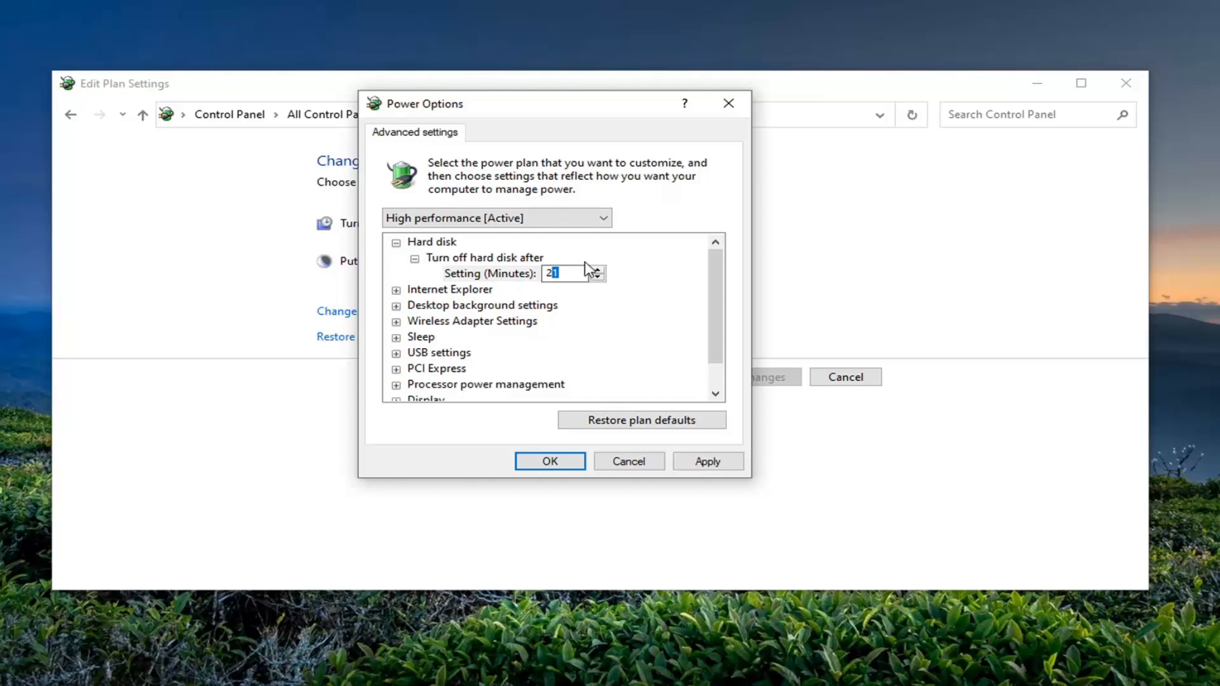
mouse_move(494, 268)
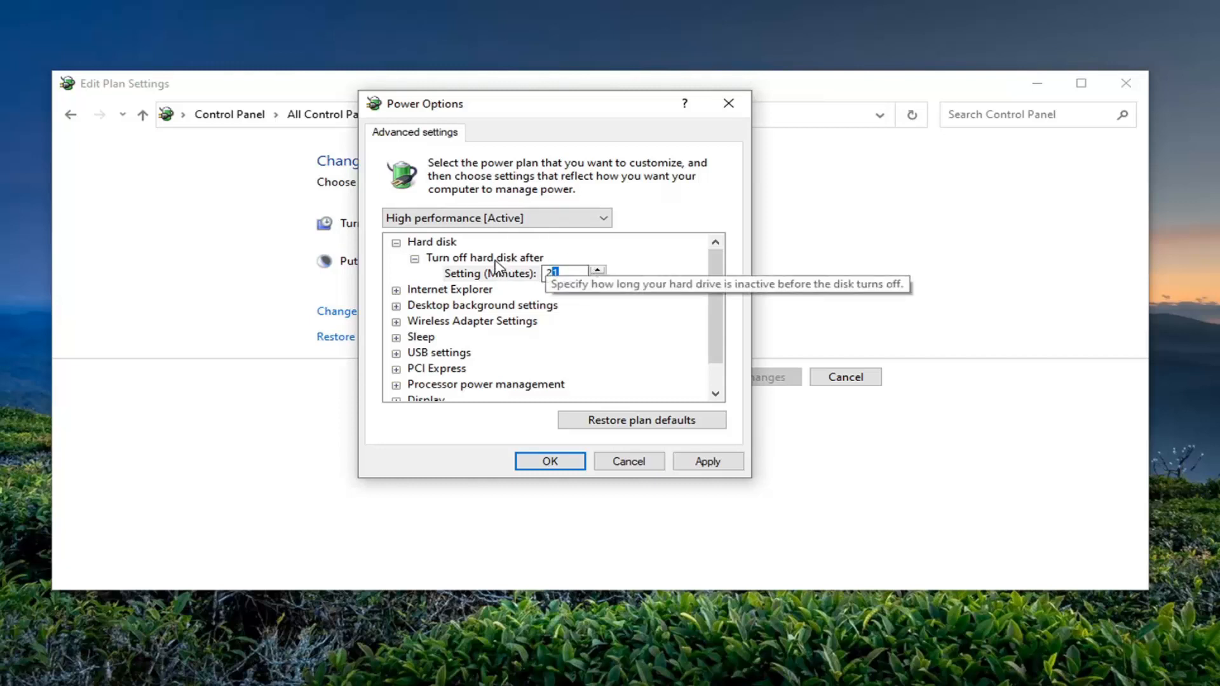